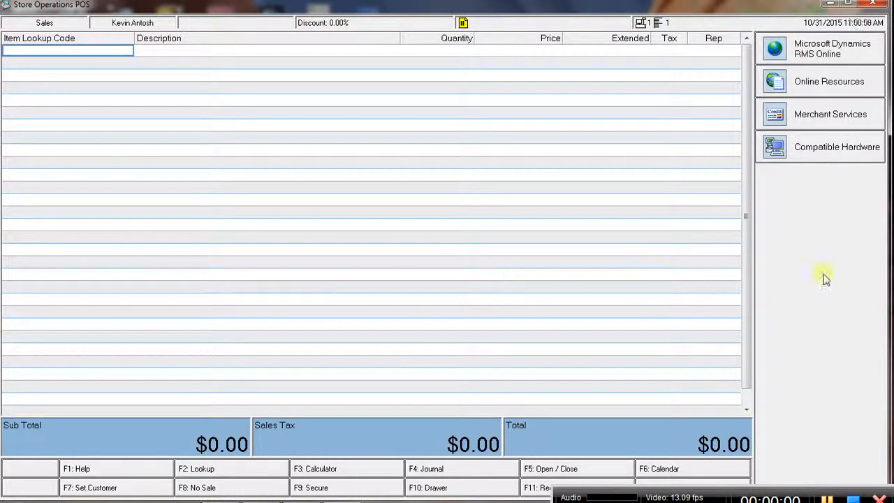
pyautogui.moveTo(817, 274)
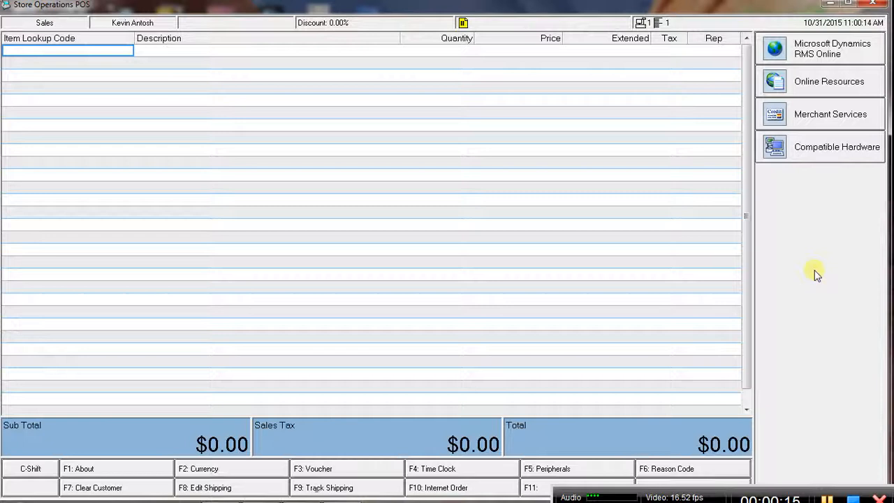
pyautogui.moveTo(464, 469)
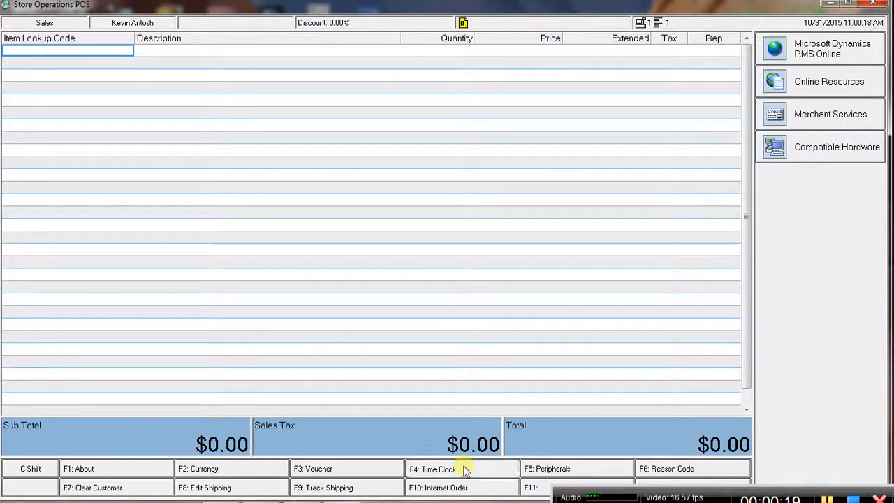
pyautogui.click(431, 469)
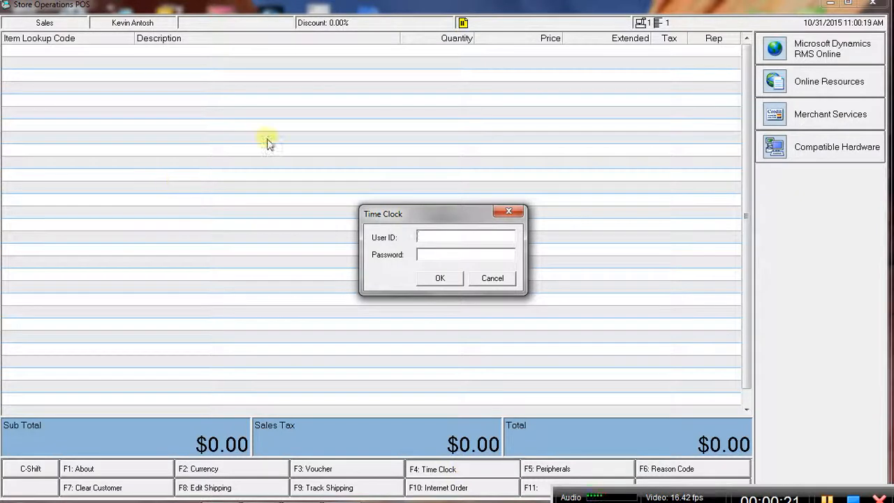
pyautogui.write('1')
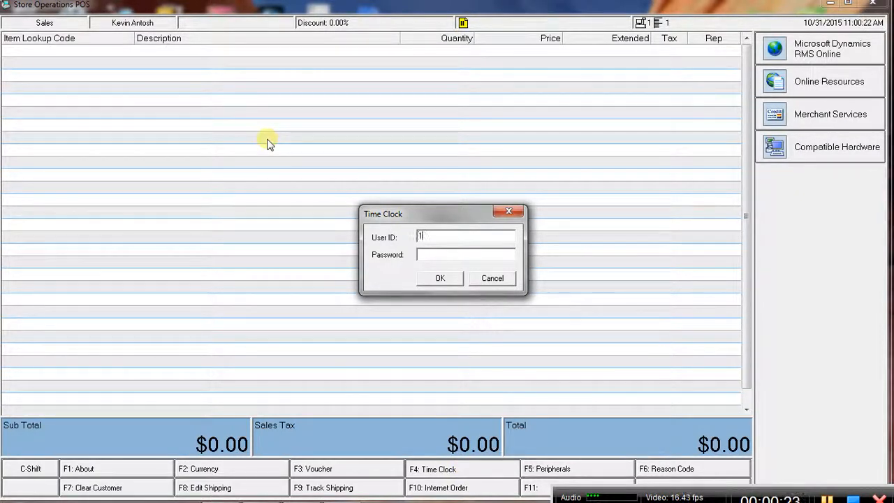
pyautogui.write('1')
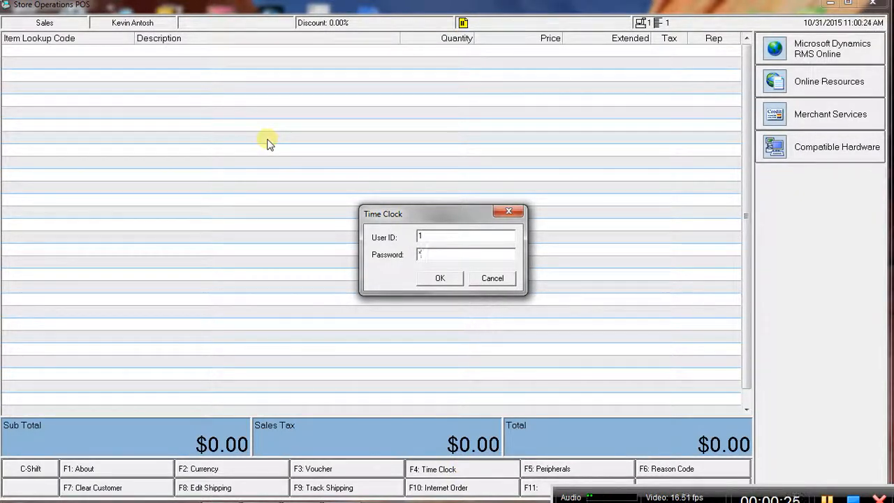
pyautogui.click(438, 278)
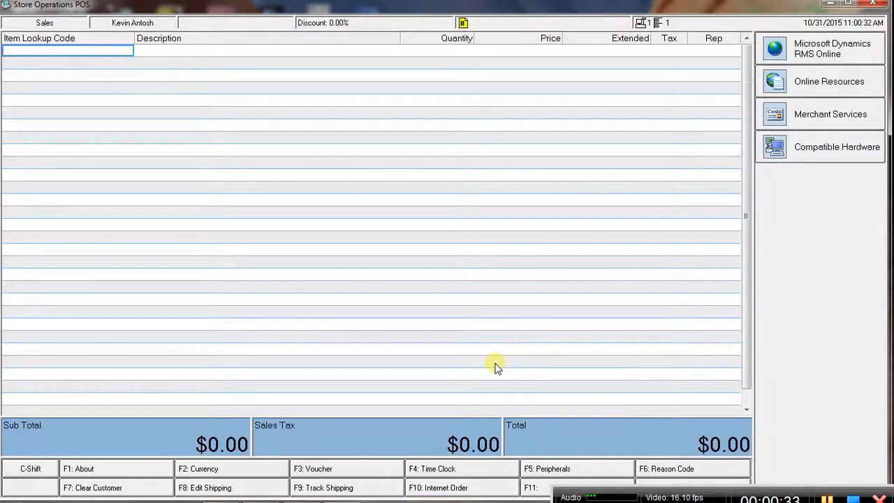
# - Sign in to Time Clock with user ID 1 and punch the cashier out
pyautogui.click(430, 469)
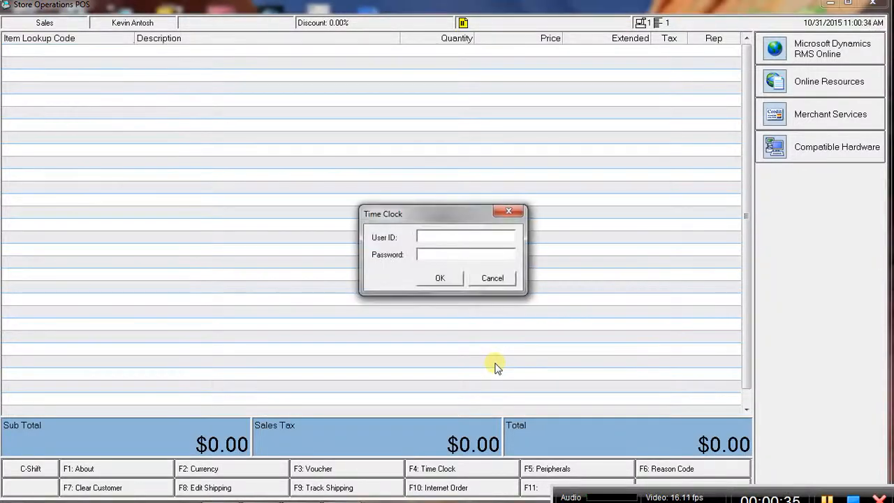
pyautogui.write('1')
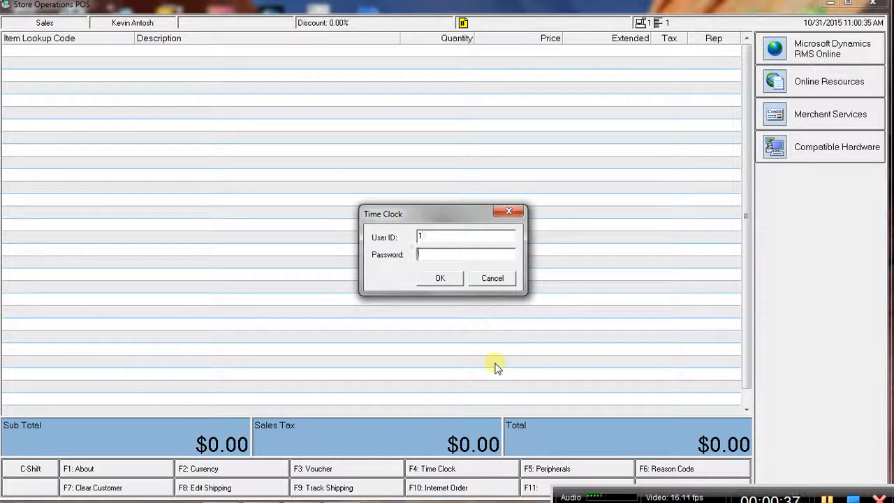
pyautogui.click(440, 278)
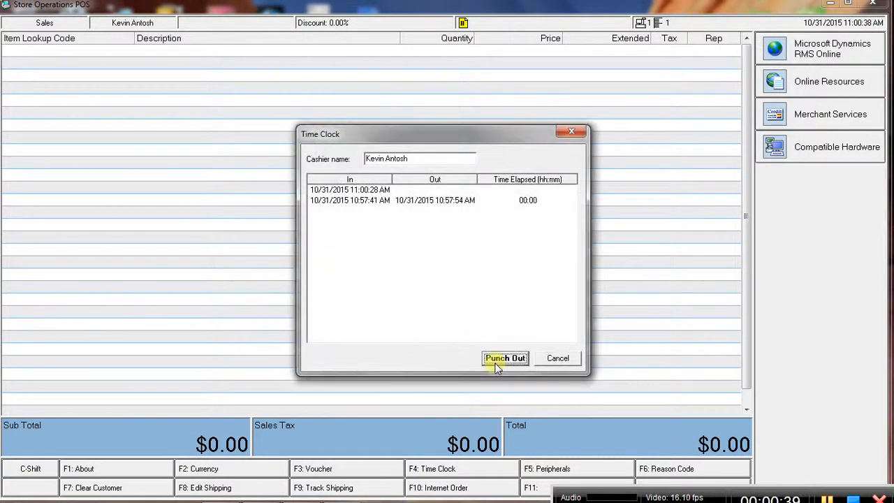
pyautogui.click(506, 357)
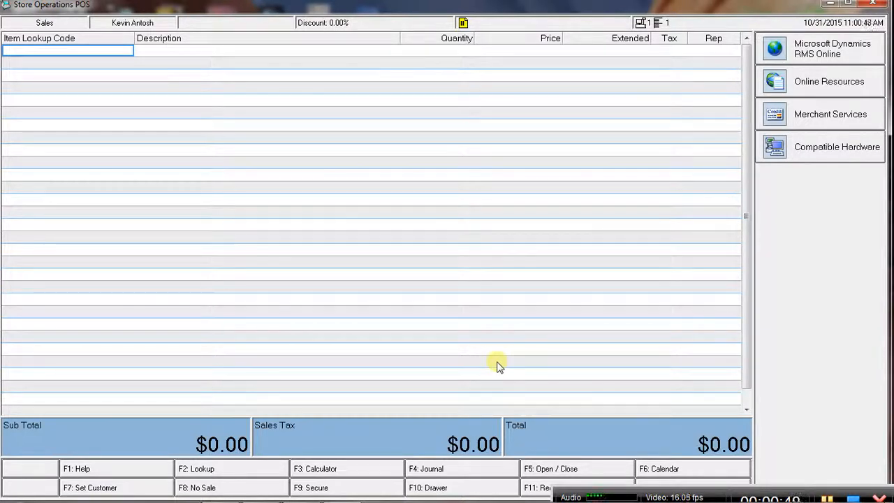
pyautogui.moveTo(821, 352)
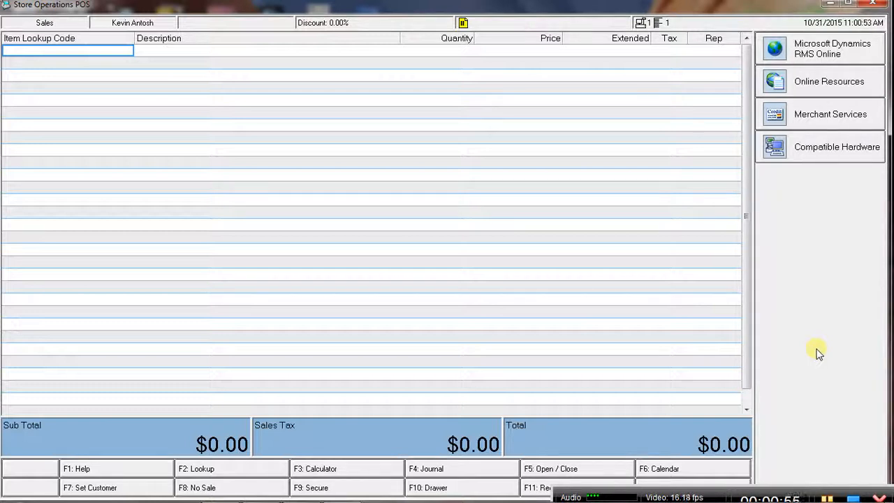
pyautogui.moveTo(807, 371)
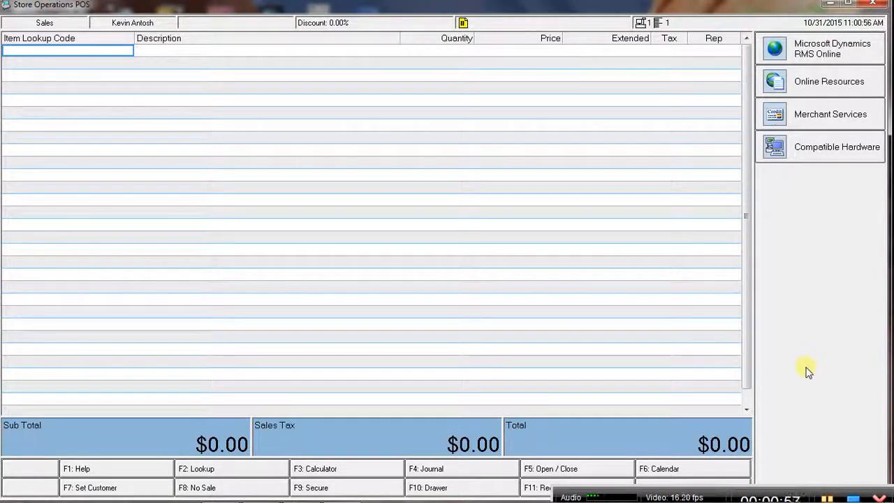